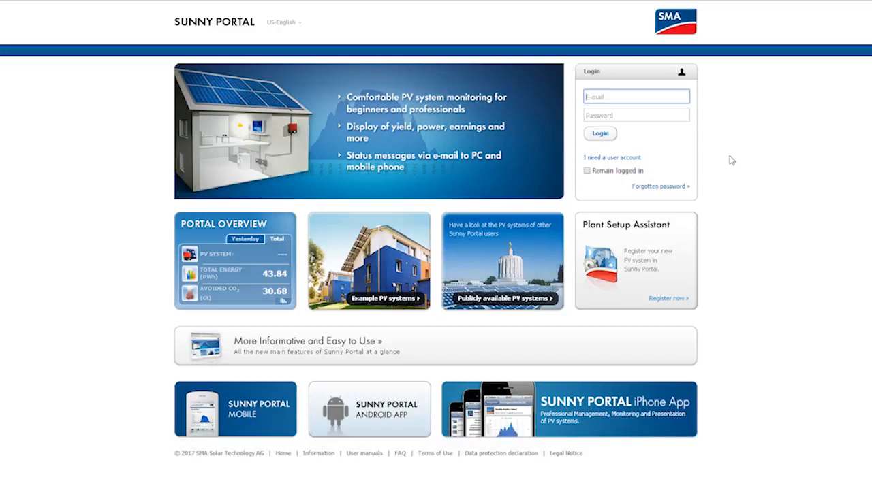
mouse_move(749, 169)
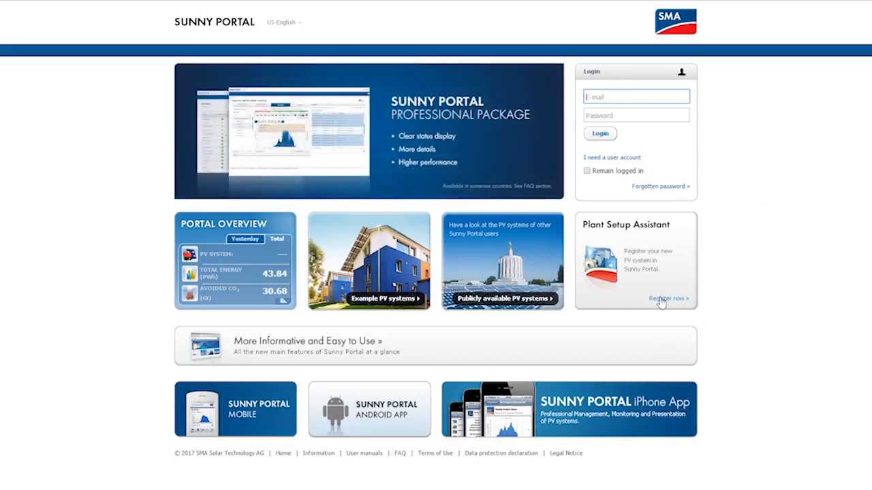
- Launch the PV System Setup Assistant via 'Register now' on the home page
left_click(668, 298)
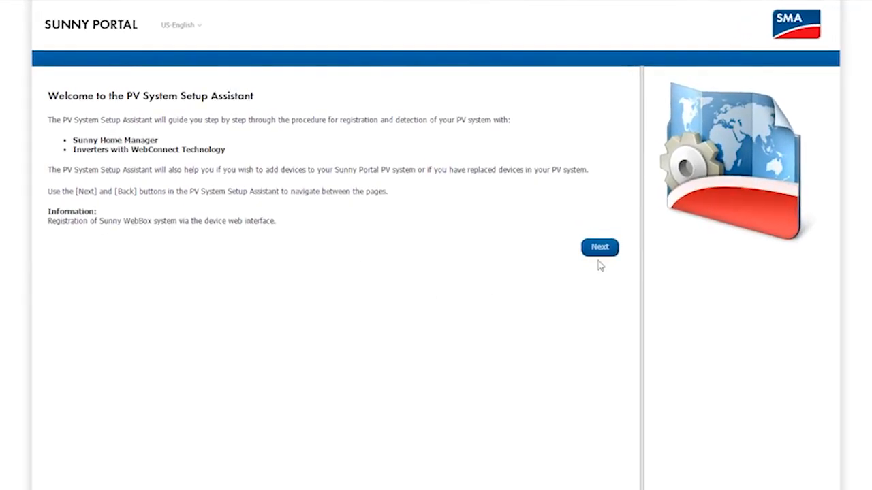
- Choose 'I am already registered in Sunny Portal', enter e-mail and password, and continue
left_click(599, 247)
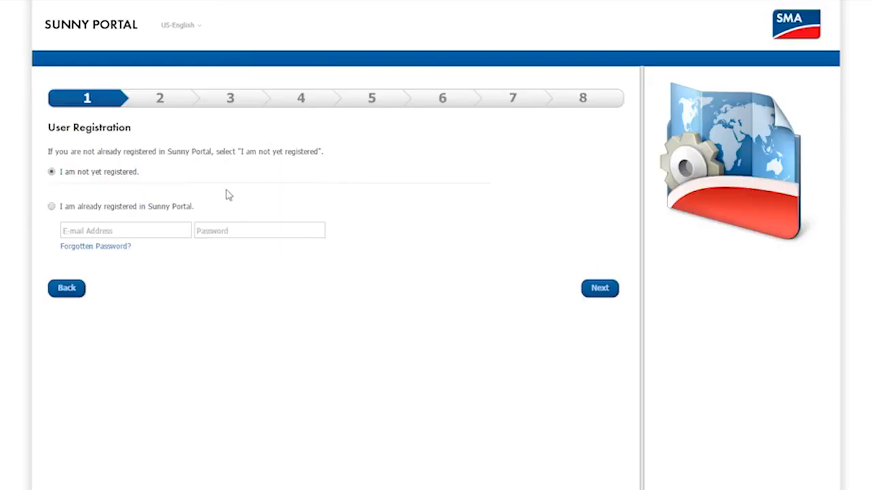
mouse_move(77, 207)
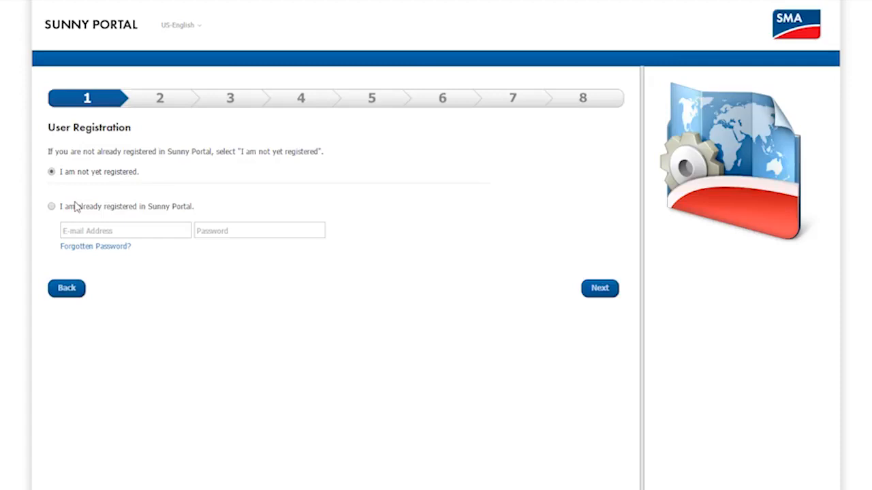
mouse_move(76, 211)
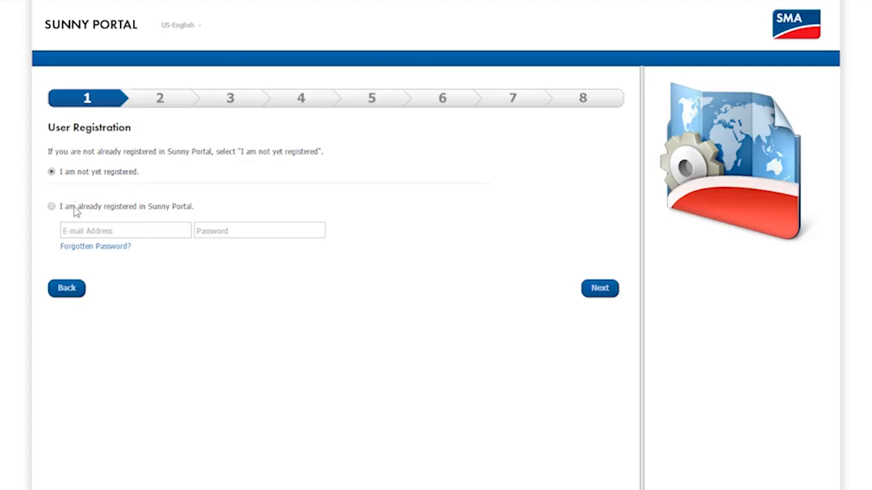
left_click(52, 208)
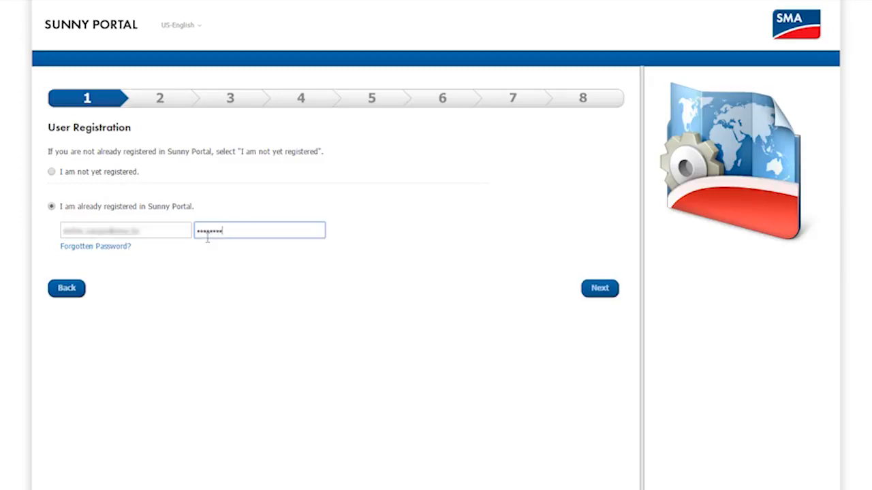
left_click(600, 289)
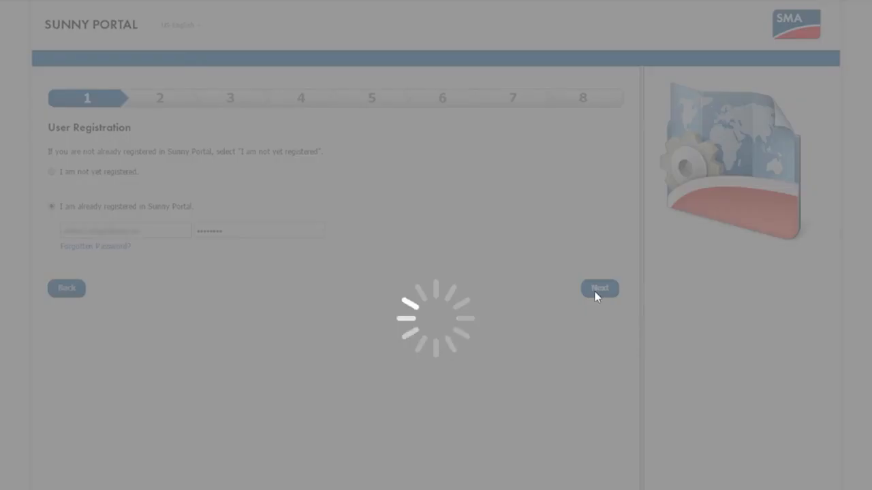
- Create a new PV system named 'Jacks Solar System' with its password entered and repeated
left_click(600, 288)
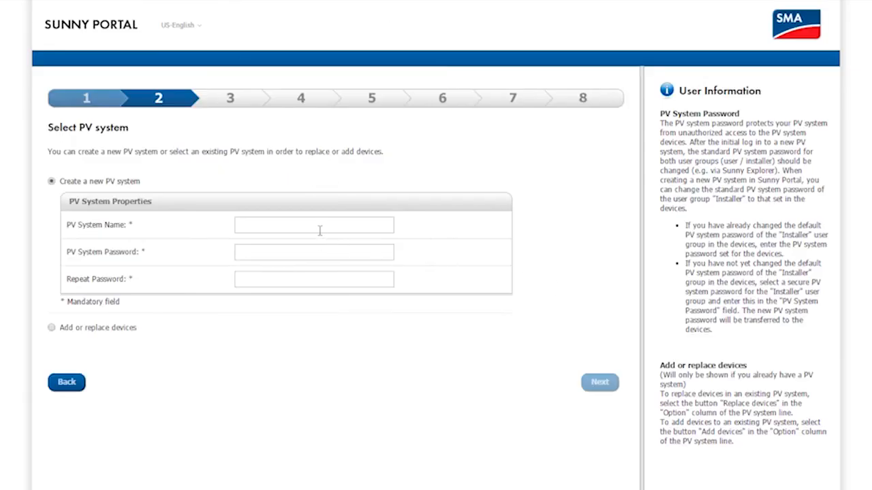
type("Jacks Solar System")
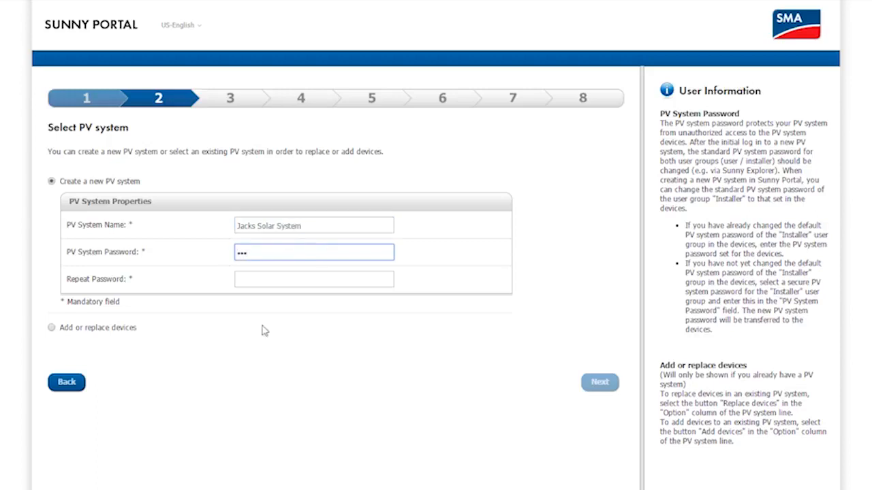
left_click(314, 280)
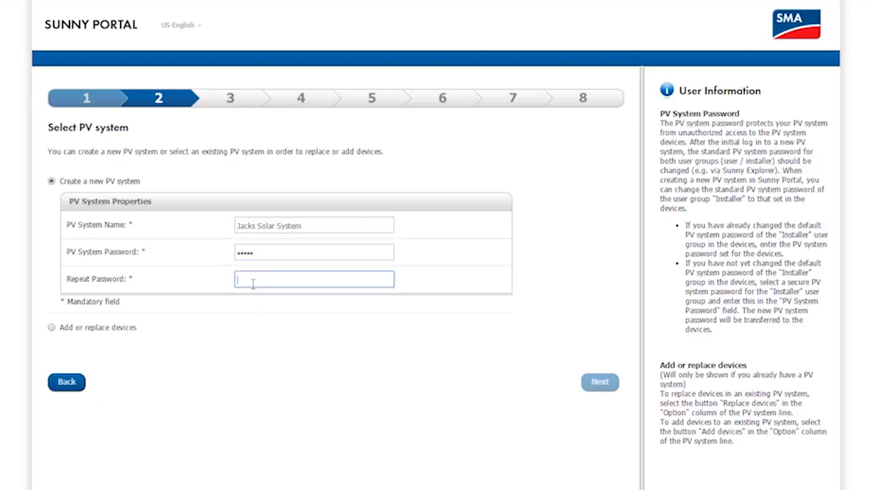
type("•••••")
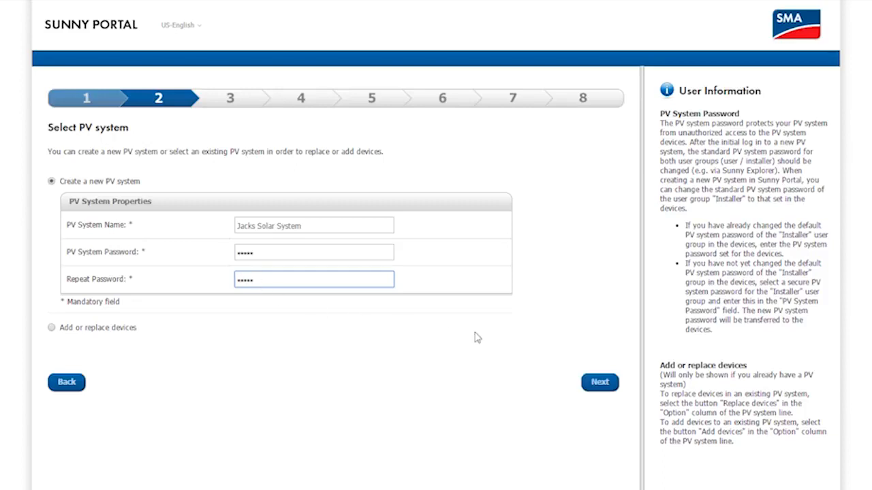
- Confirm the system, then identify the SB3.6-1AV-40 inverter from its PIC and RID
left_click(599, 381)
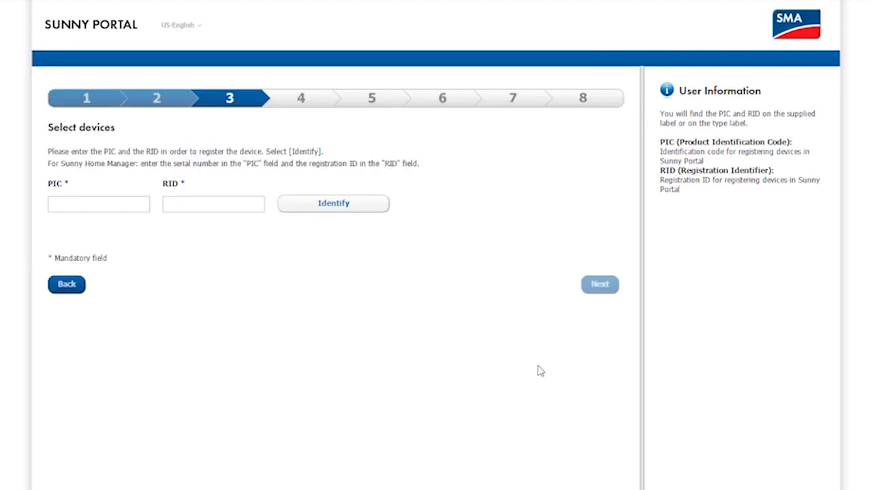
left_click(99, 204)
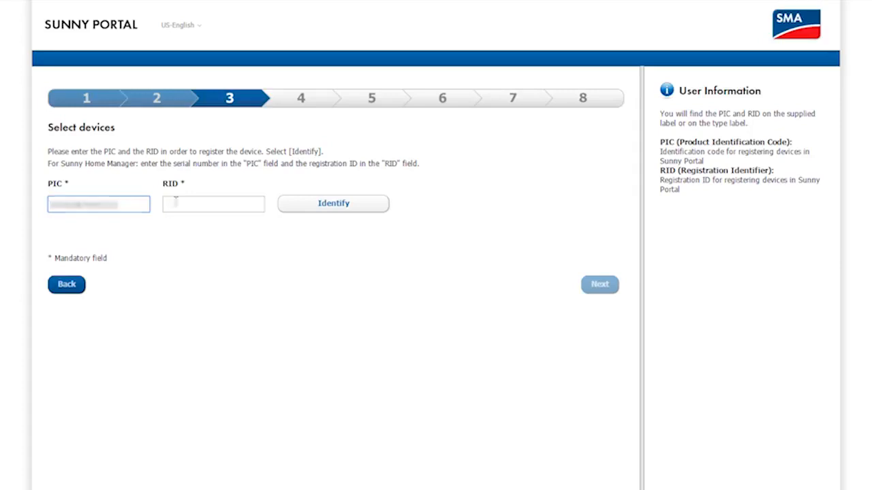
left_click(212, 205)
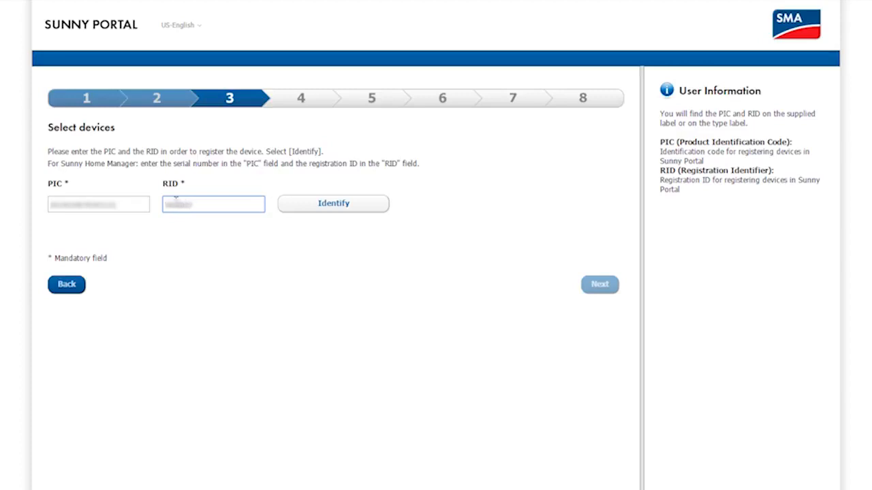
left_click(333, 204)
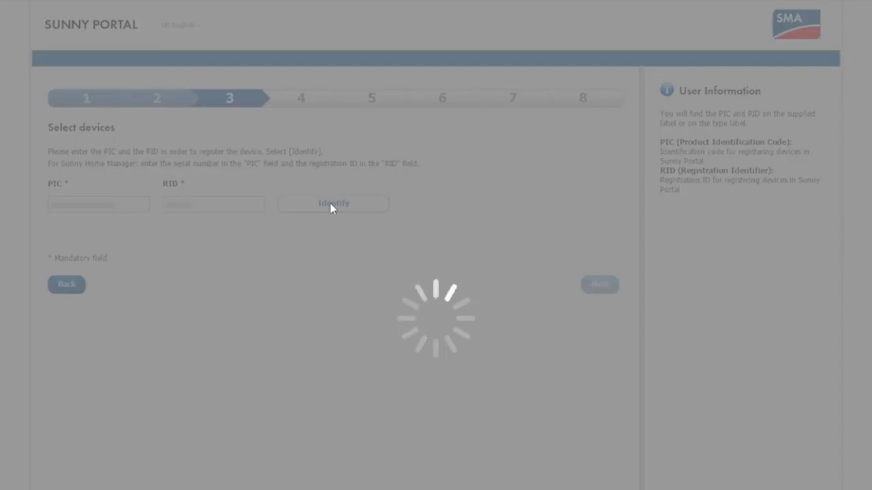
left_click(333, 203)
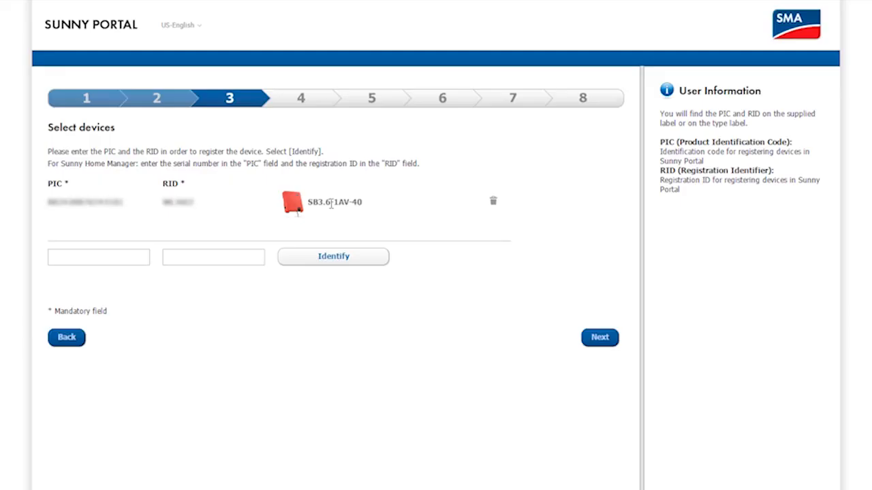
mouse_move(365, 232)
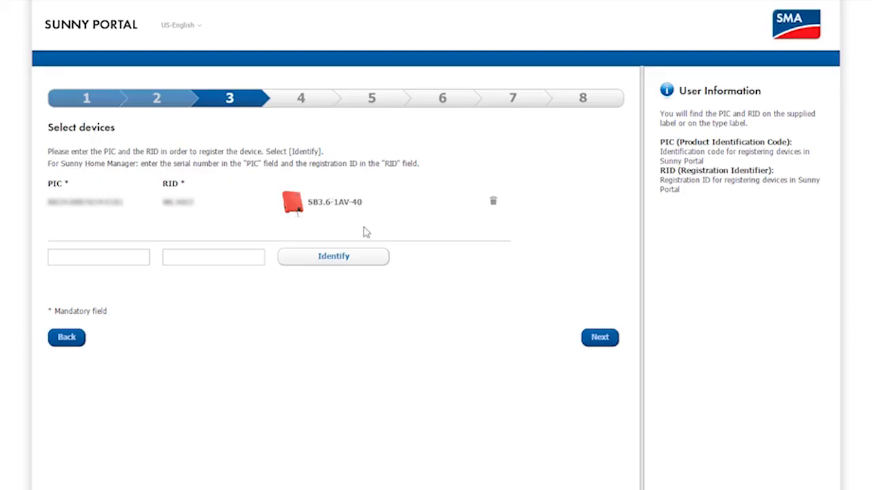
mouse_move(600, 337)
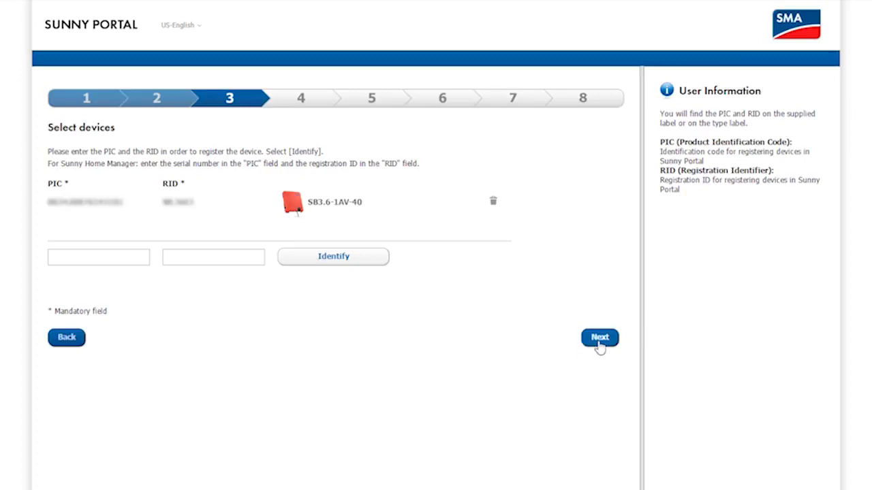
- Enter system power 1000 and the address King Street, NSW 2000, Australia
left_click(599, 338)
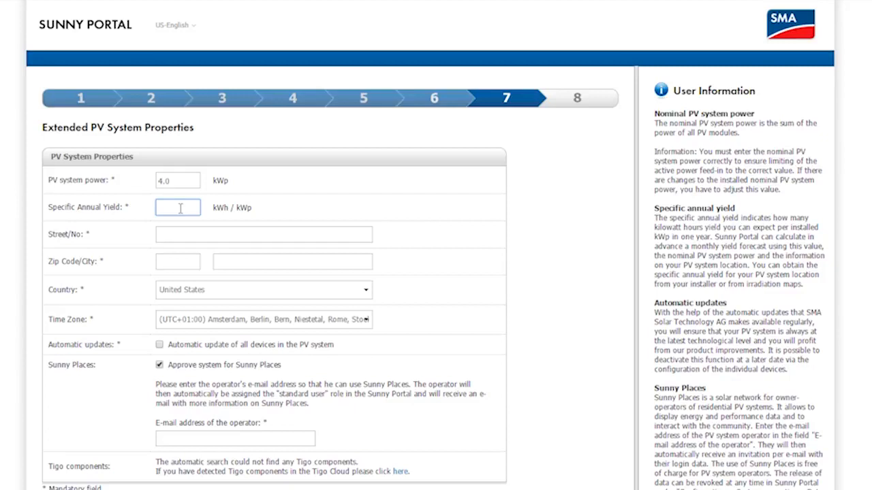
type("1000")
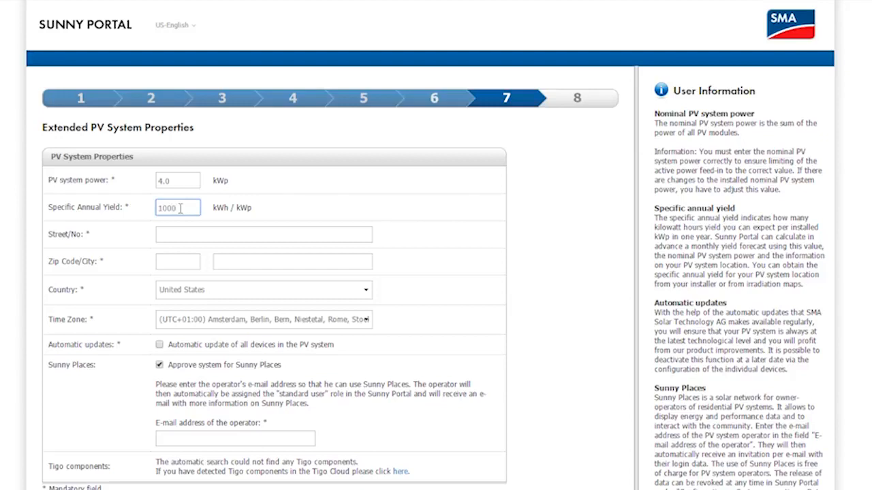
left_click(265, 234)
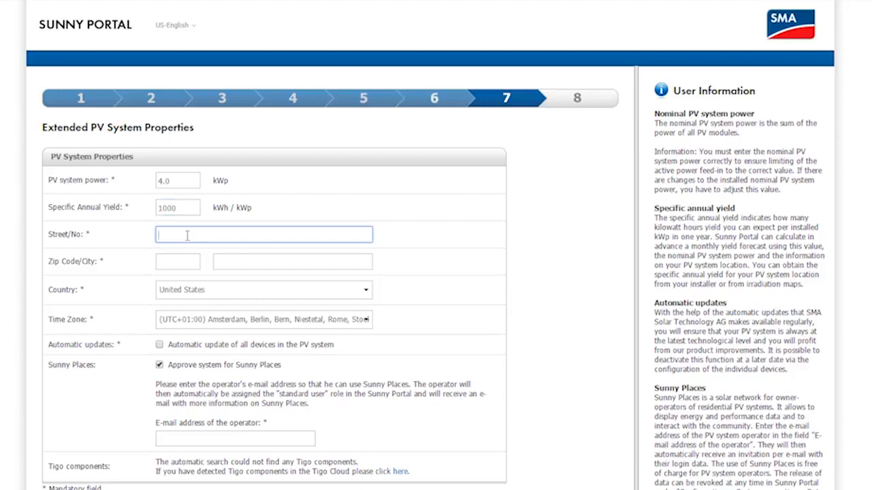
type("King Street")
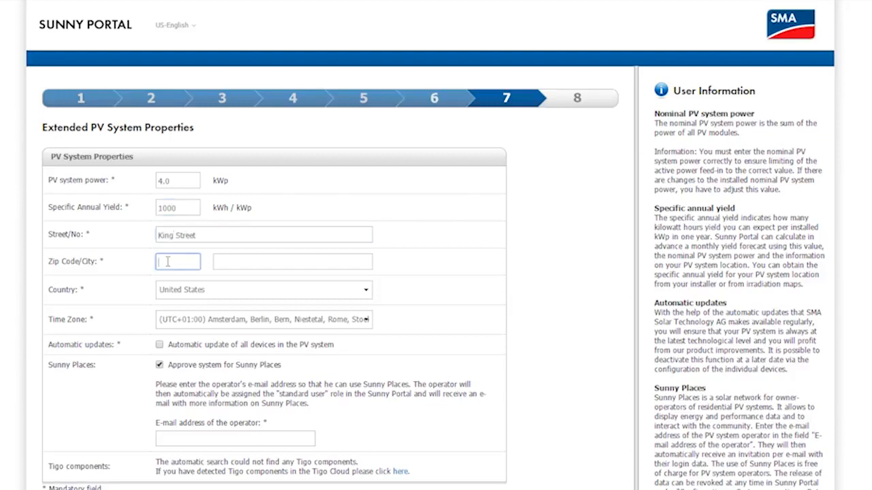
type("NSW 2000")
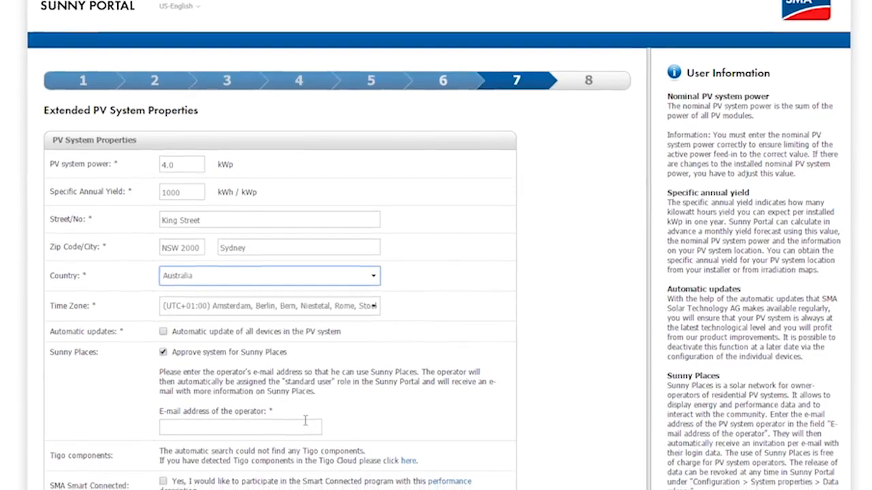
- Enable automatic updates for all devices and enter Jack's operator e-mail address
scroll("down", 3)
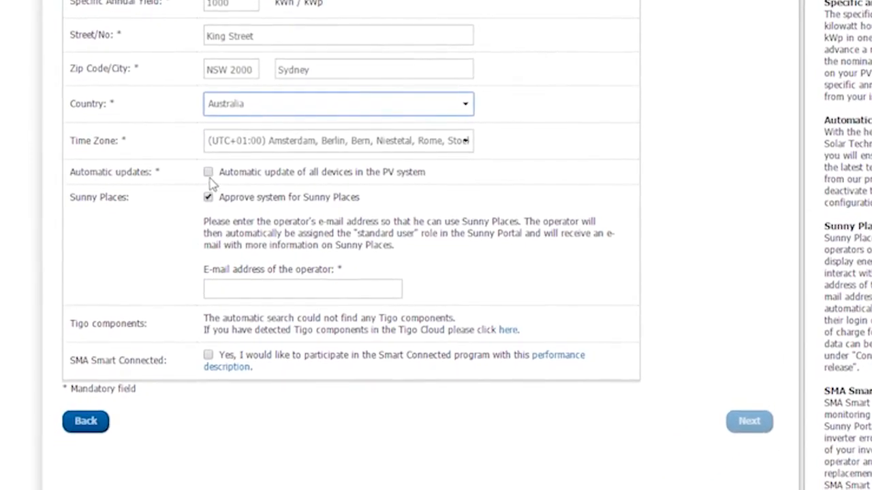
left_click(208, 171)
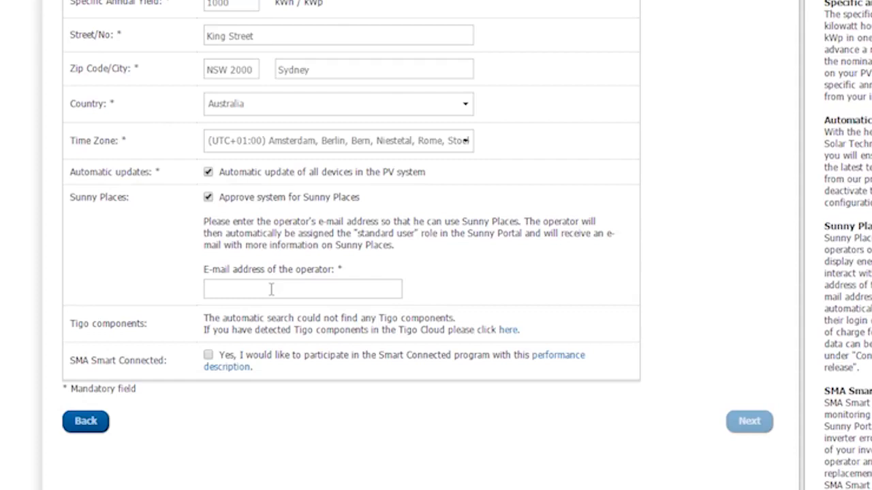
left_click(302, 289)
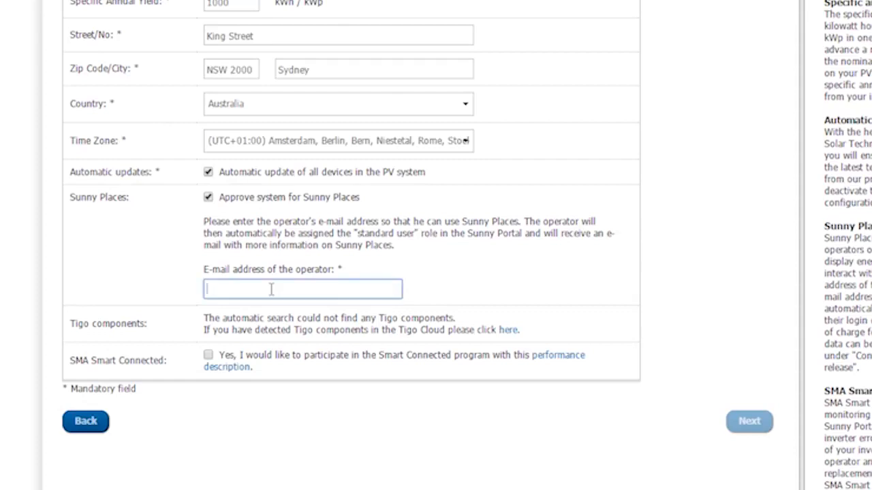
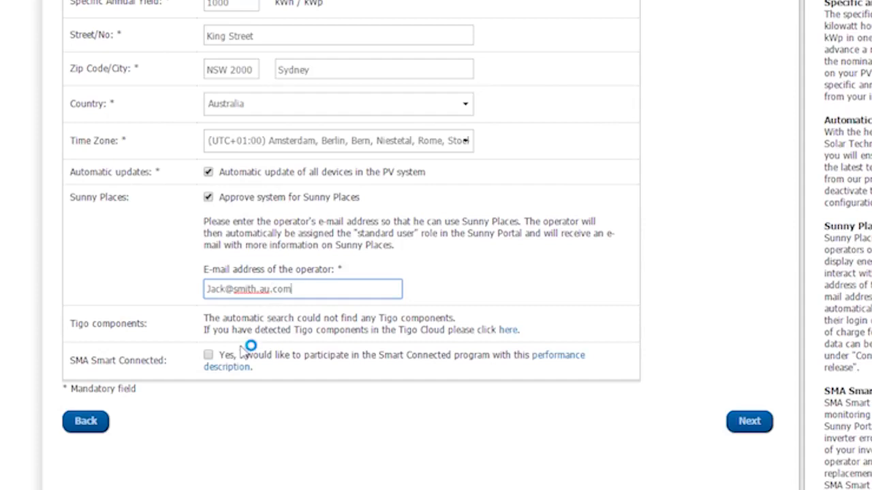
- Enable SMA Smart Connected and review the operator data form it brings up
left_click(208, 354)
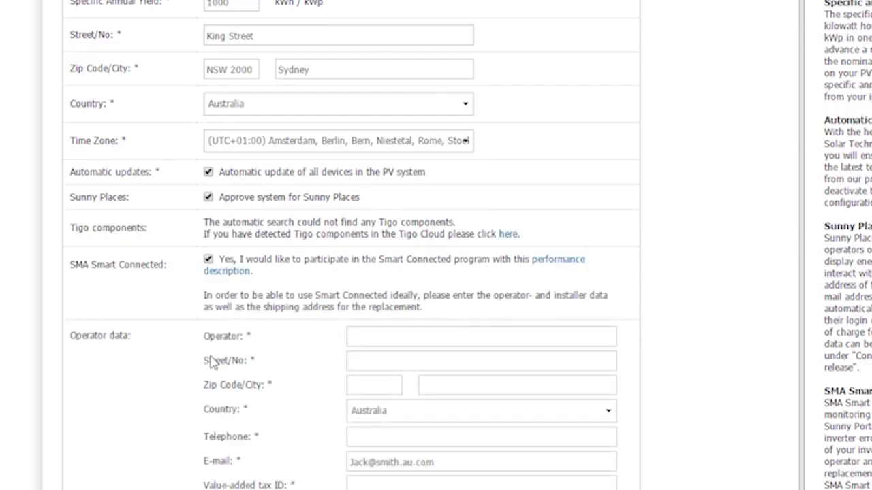
scroll("down", 3)
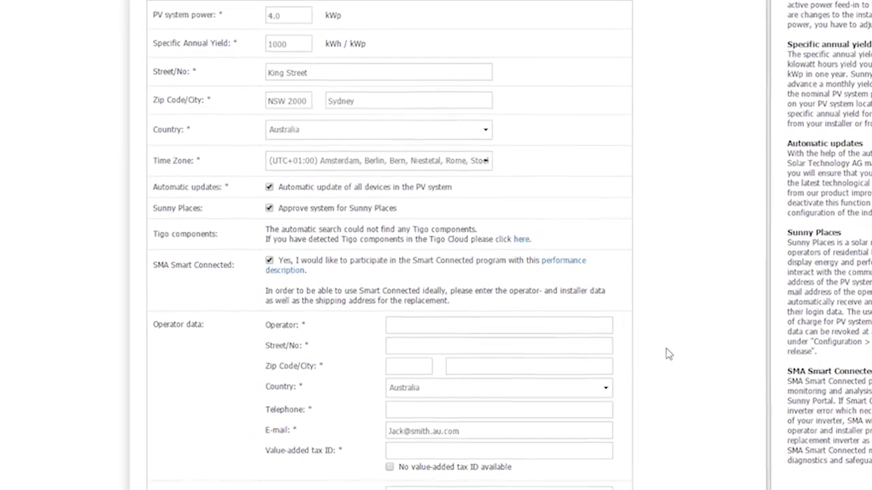
scroll("down", 3)
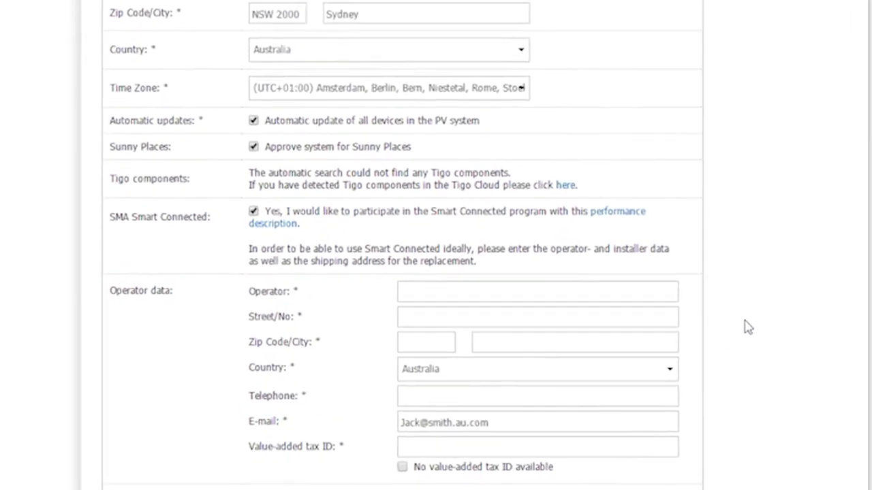
mouse_move(652, 213)
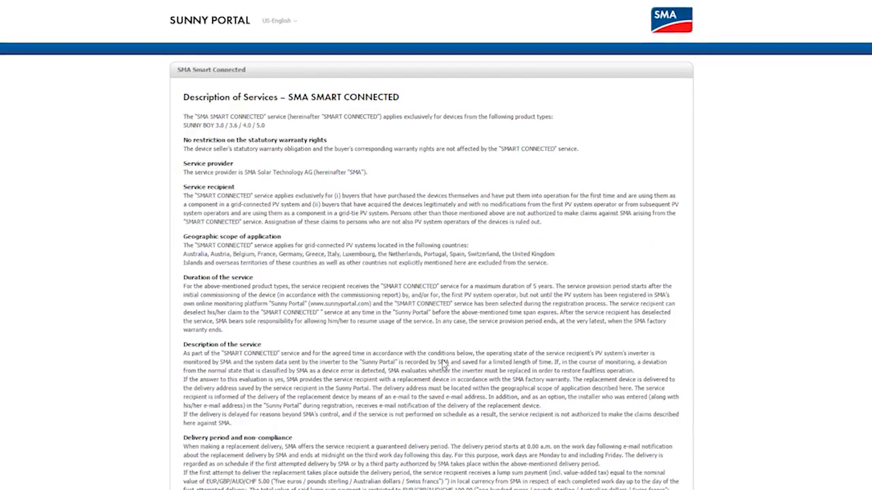
scroll("down", 3)
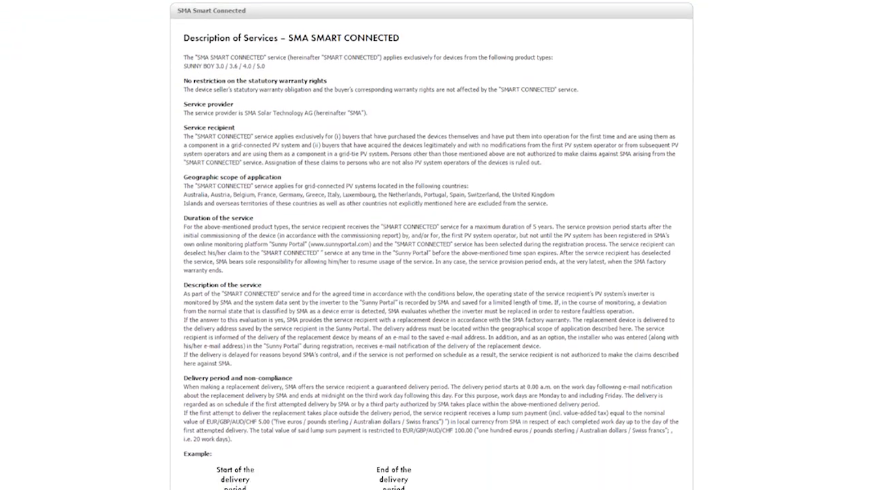
scroll("down", 3)
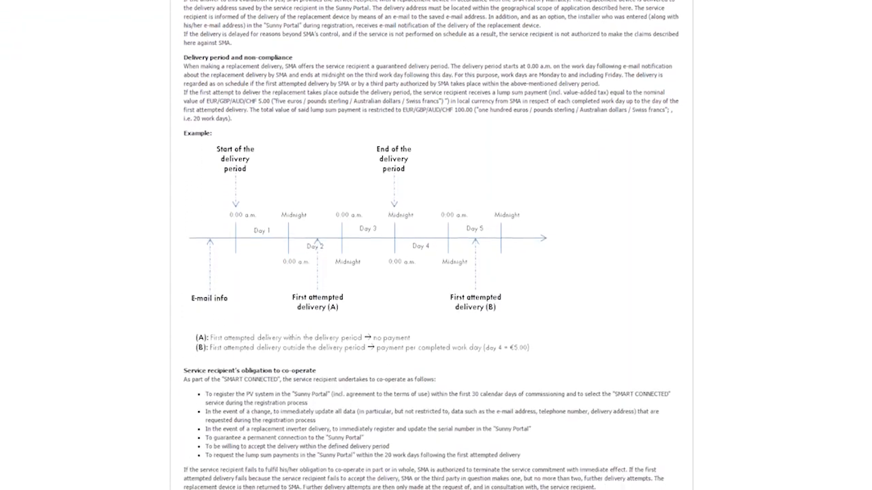
scroll("down", 3)
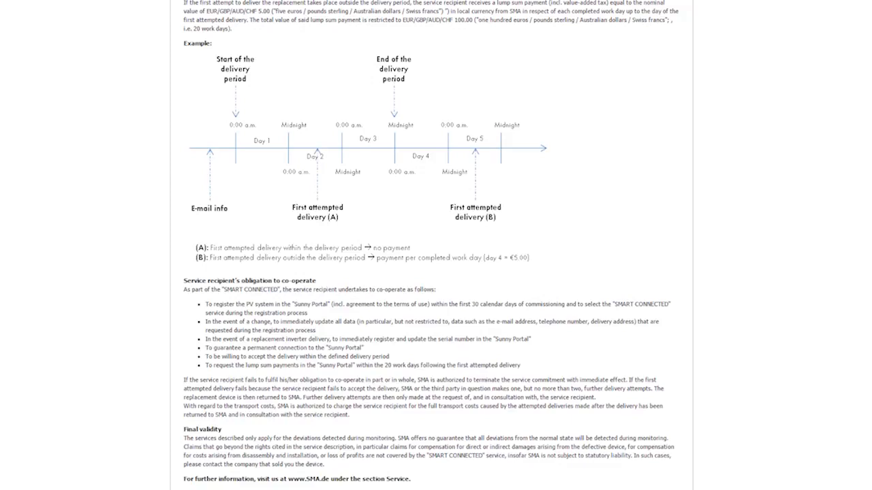
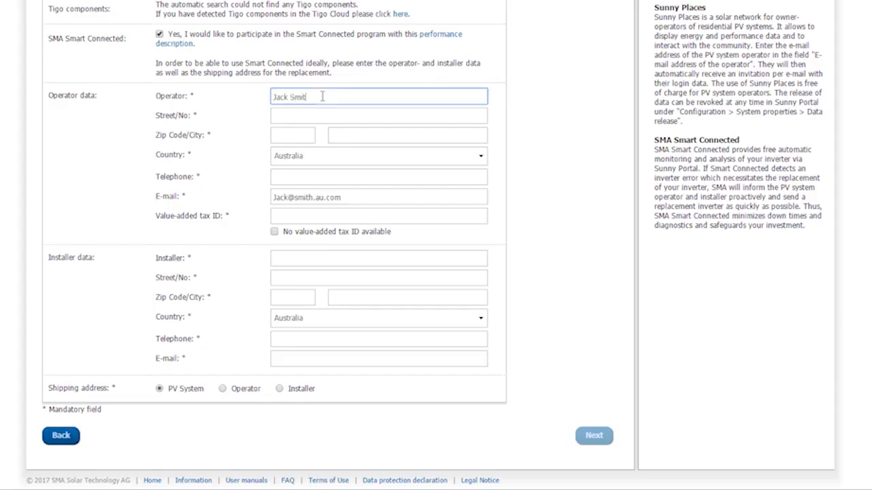
type("King Street")
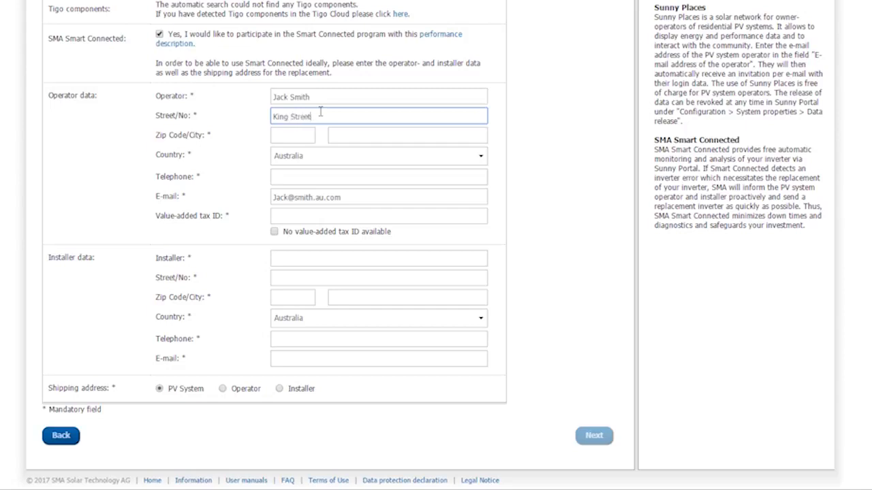
type("NSW 2000")
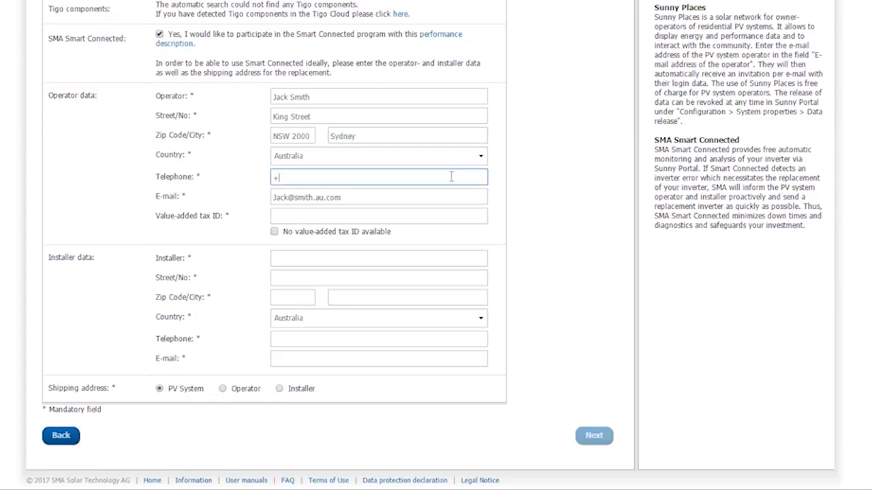
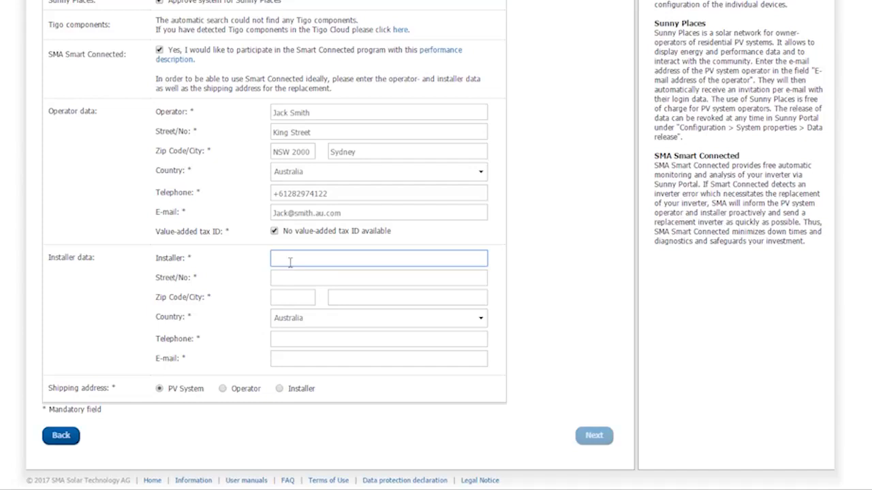
- Enter installer Solar Professional with a +61 telephone number and Solar@ e-mail
type("Solar Professional")
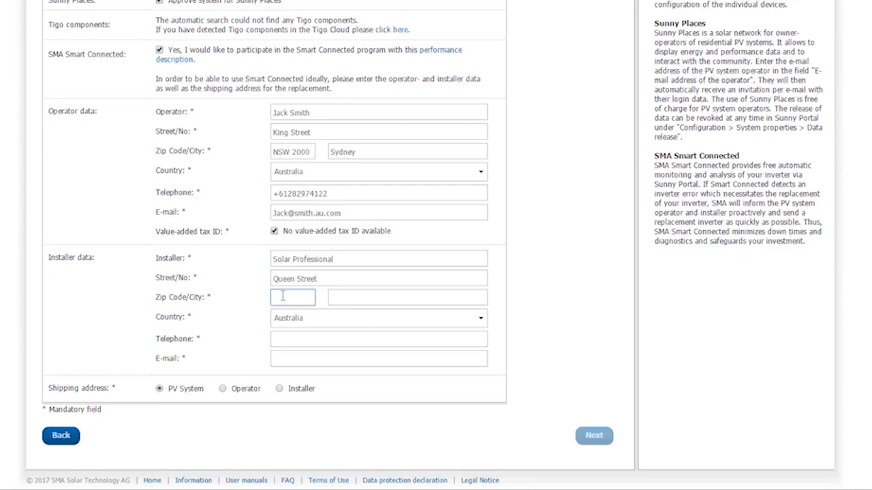
type("+61")
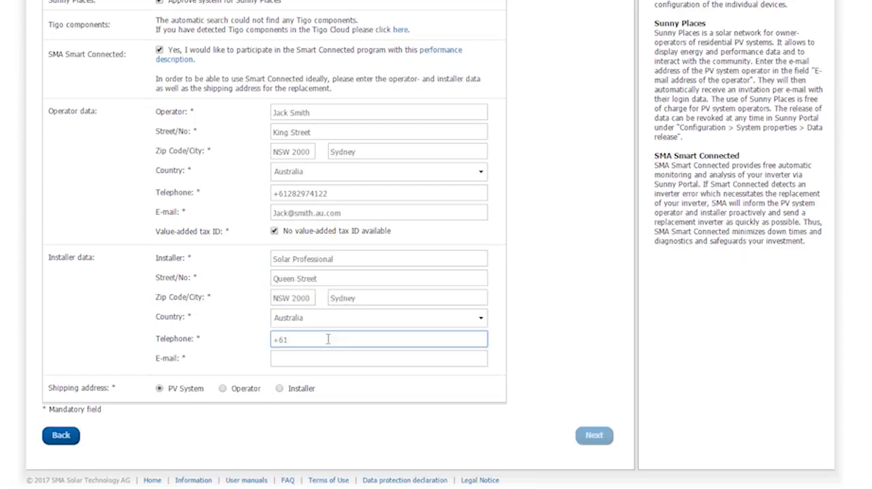
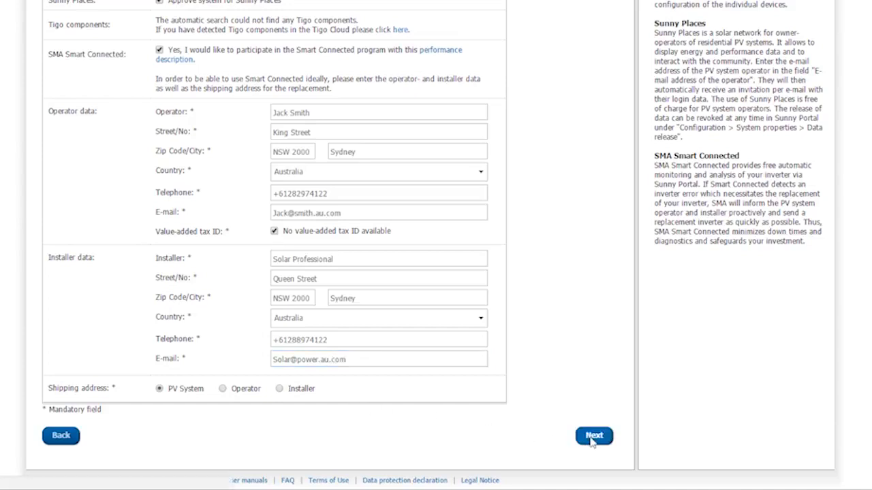
- Review the PV System Summary and finish registering Jacks Solar System
left_click(594, 436)
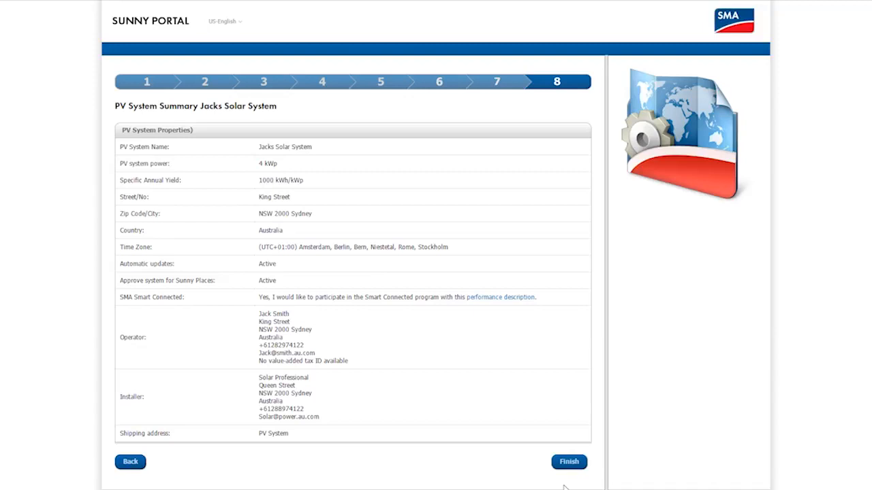
left_click(570, 462)
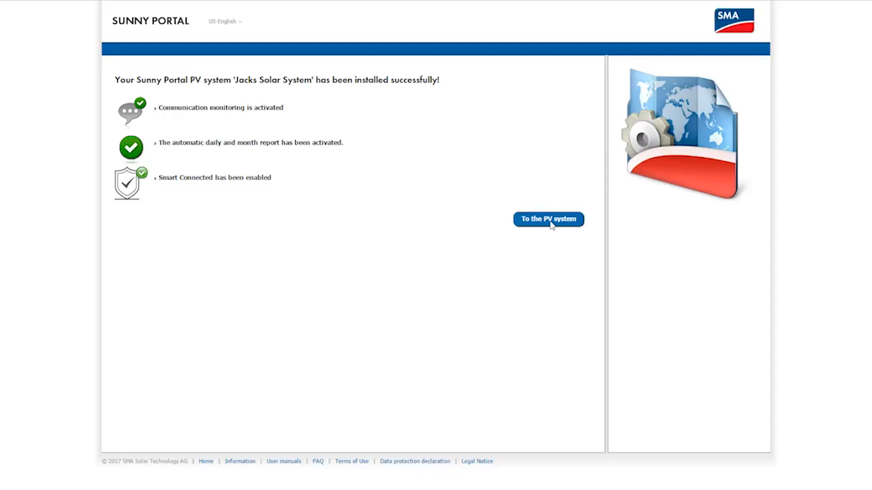
- Go to Jacks Solar System, expand Configuration and view the inverter in Device Overview
left_click(548, 218)
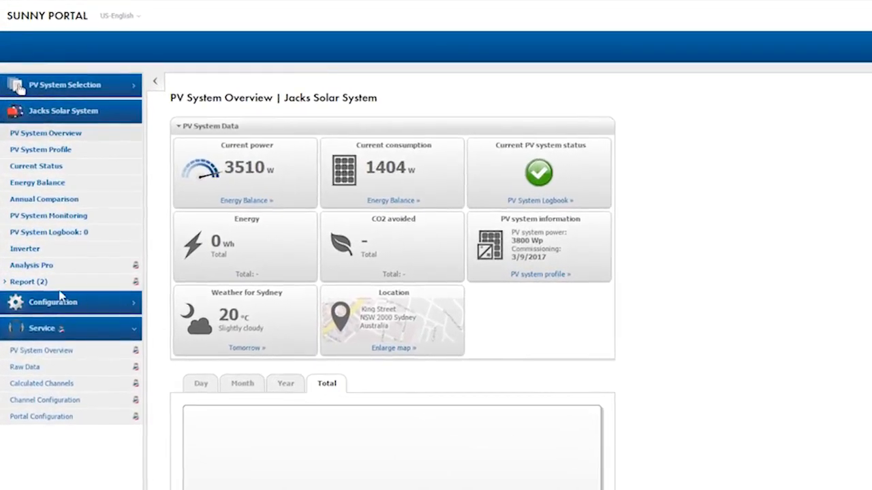
left_click(53, 302)
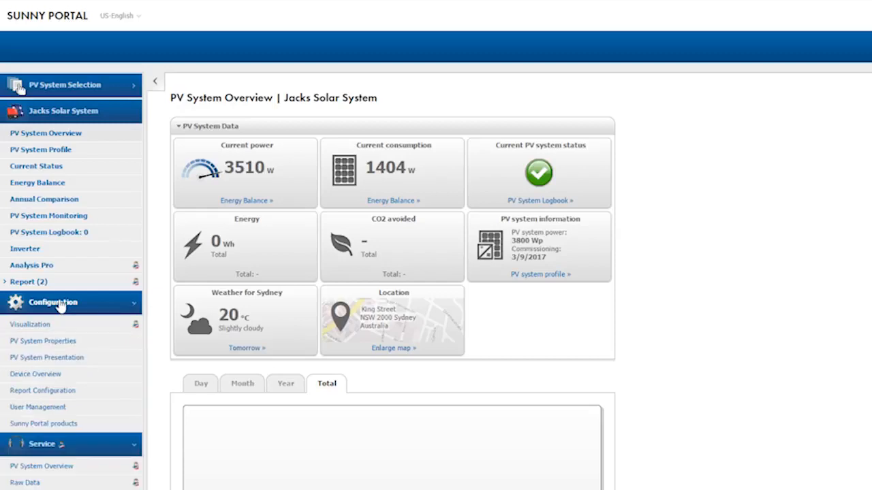
left_click(36, 373)
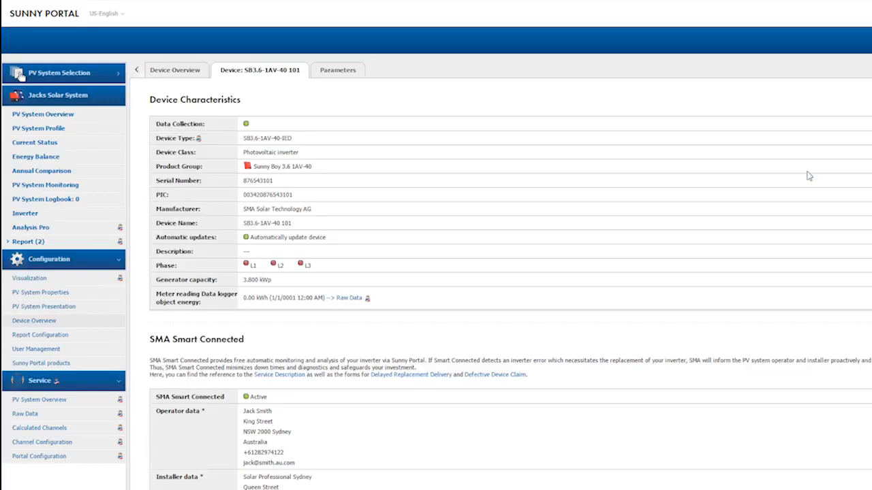
- Switch the inverter's Smart Connected details to edit mode, then cancel without changes
scroll("down", 3)
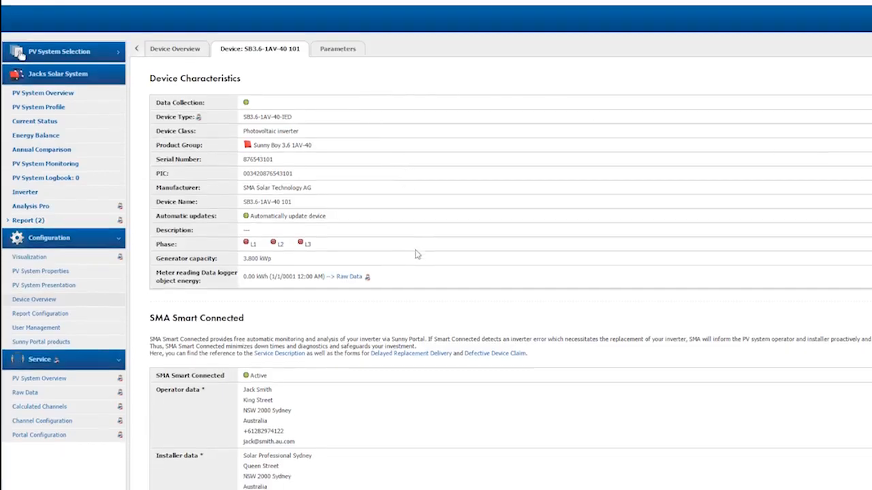
scroll("down", 3)
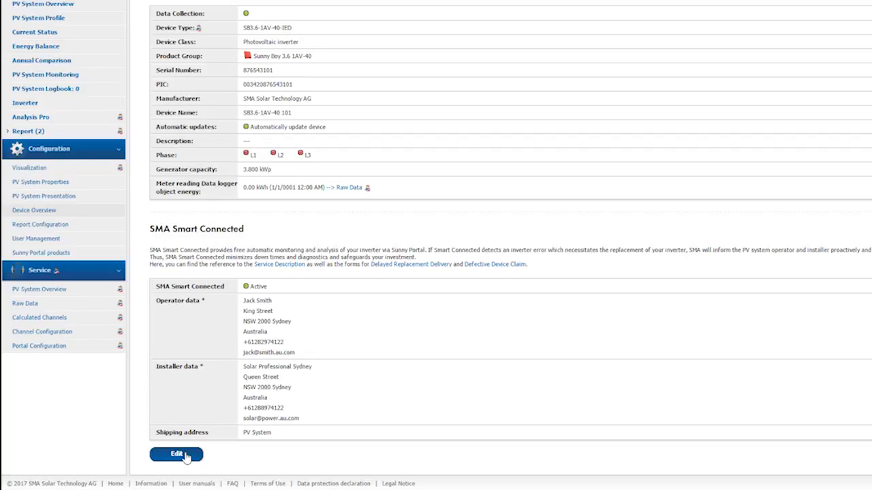
left_click(176, 455)
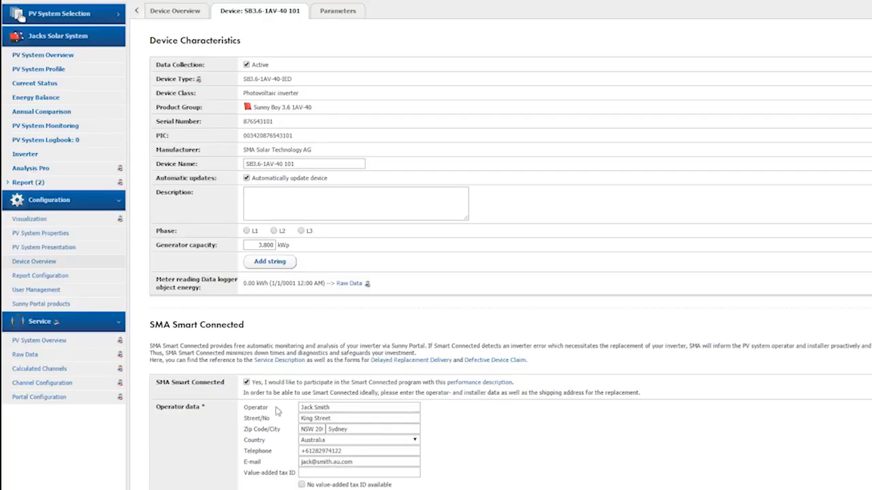
scroll("down", 3)
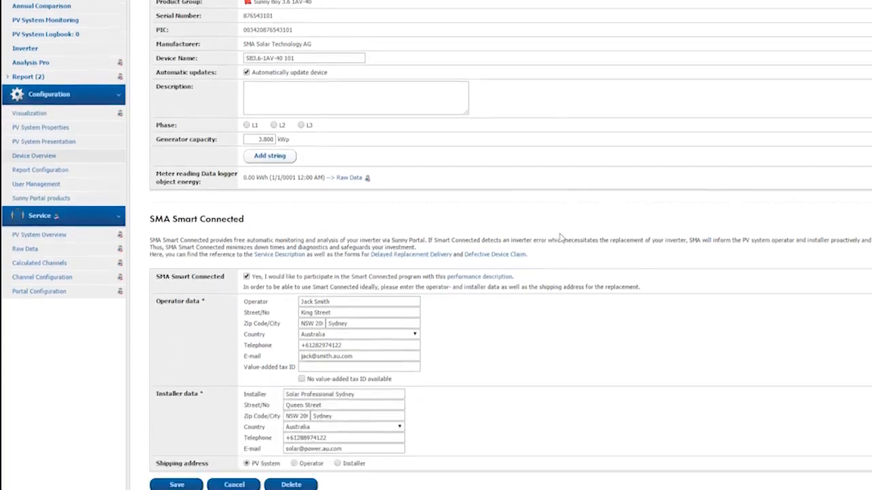
scroll("down", 3)
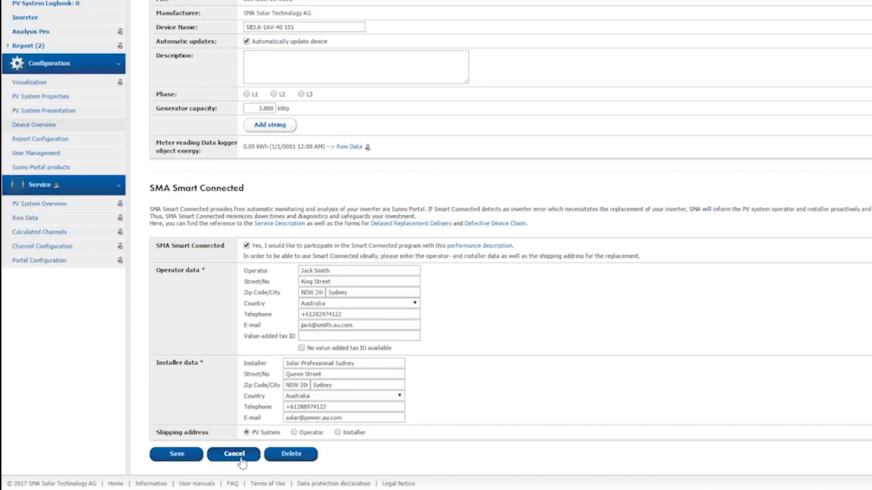
left_click(233, 453)
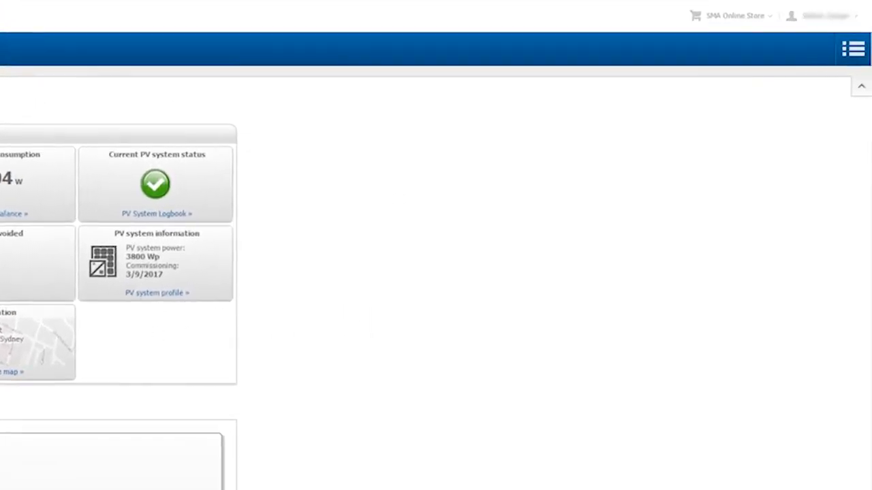
- Log out of Sunny Portal from the user account menu, returning to the login page
left_click(824, 16)
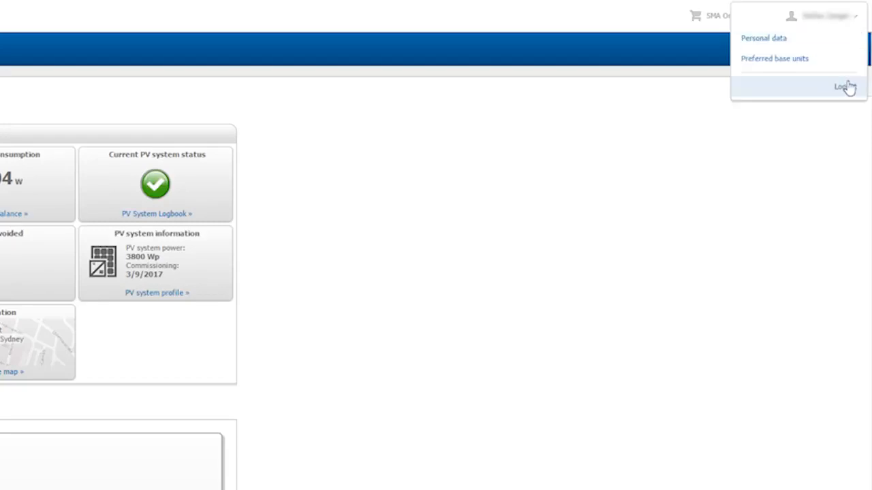
left_click(845, 87)
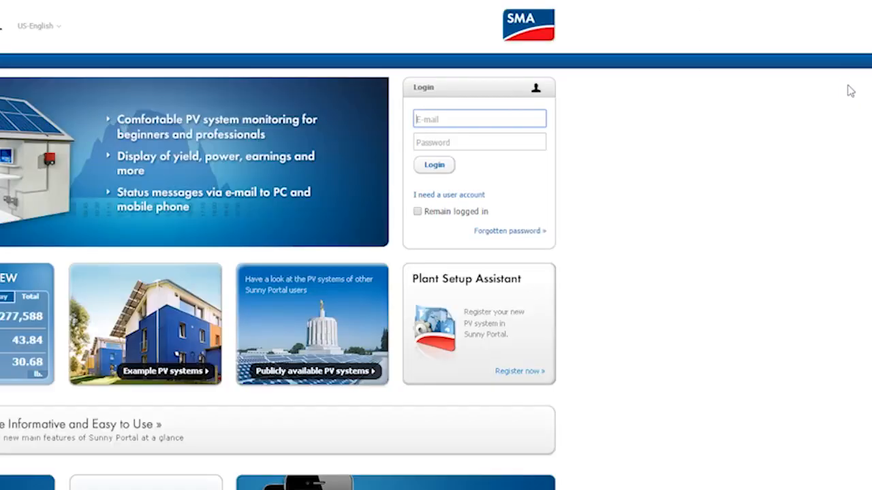